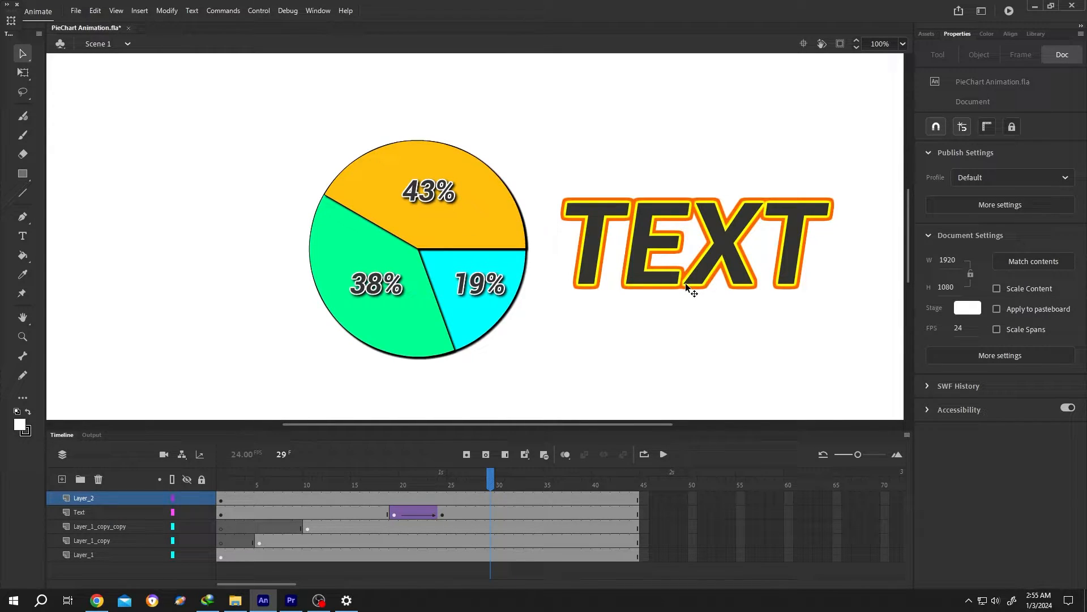
- Return to frame 1 and add a new empty layer, Layer_3, above Layer_2
{"action": "left_click", "coordinate": [220, 484]}
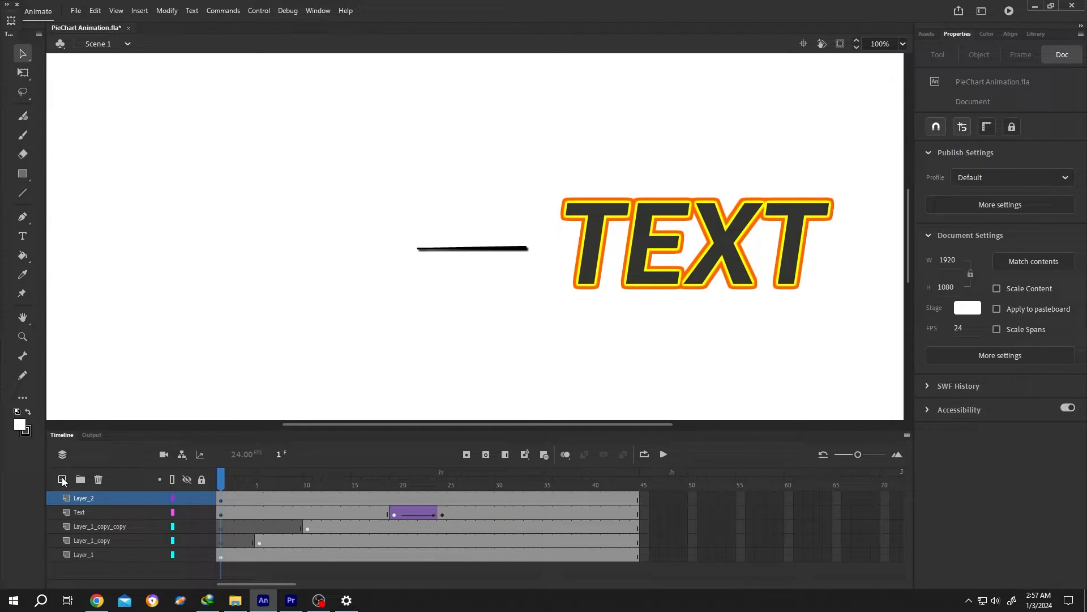
{"action": "left_click", "coordinate": [61, 480]}
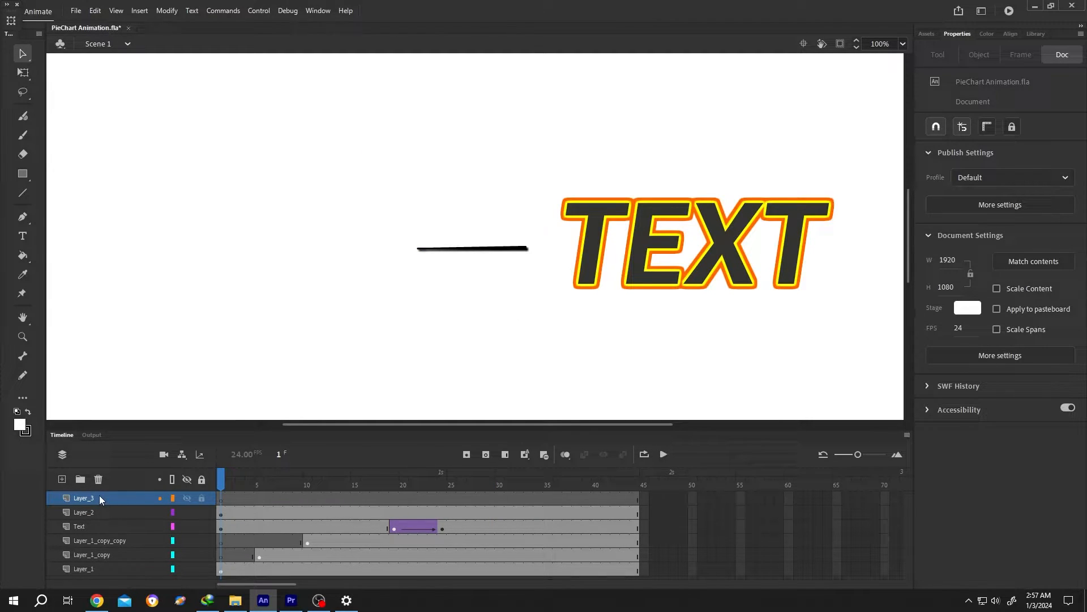
- Rename the layer TEXT, set the fill to orange #FF9900, and type 'SOURCE' at the stage's upper left
{"action": "double_click", "coordinate": [84, 498]}
{"action": "type", "text": "TEXT"}
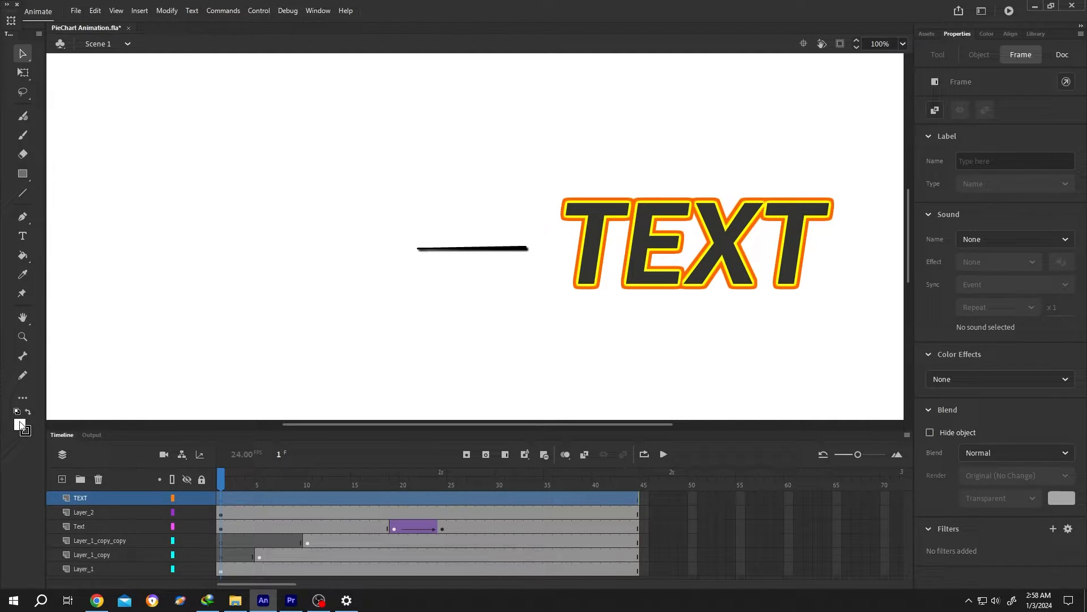
{"action": "left_click", "coordinate": [22, 426]}
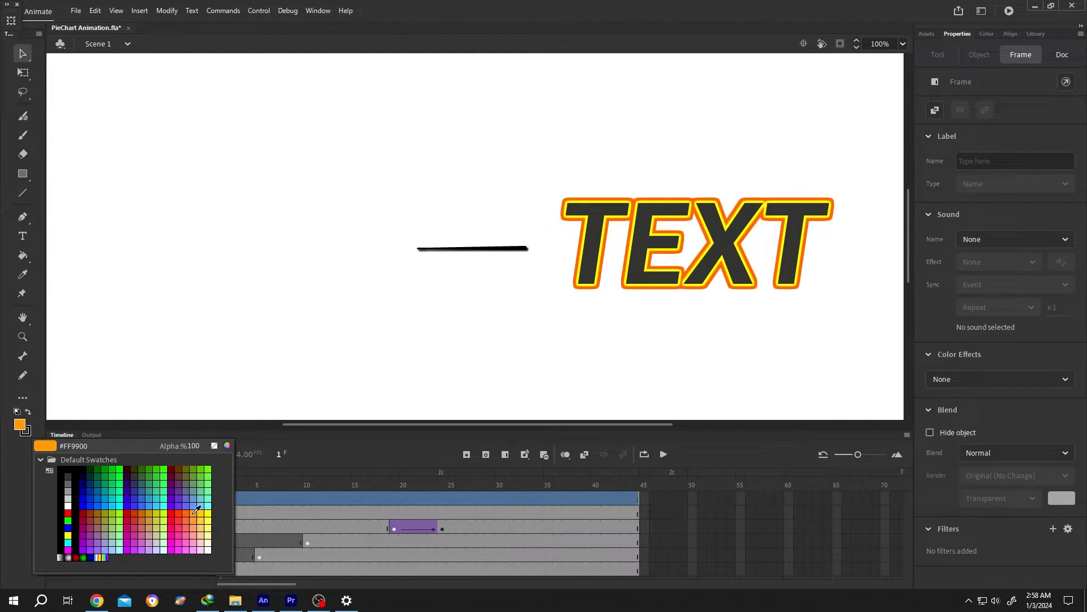
{"action": "left_click", "coordinate": [21, 235]}
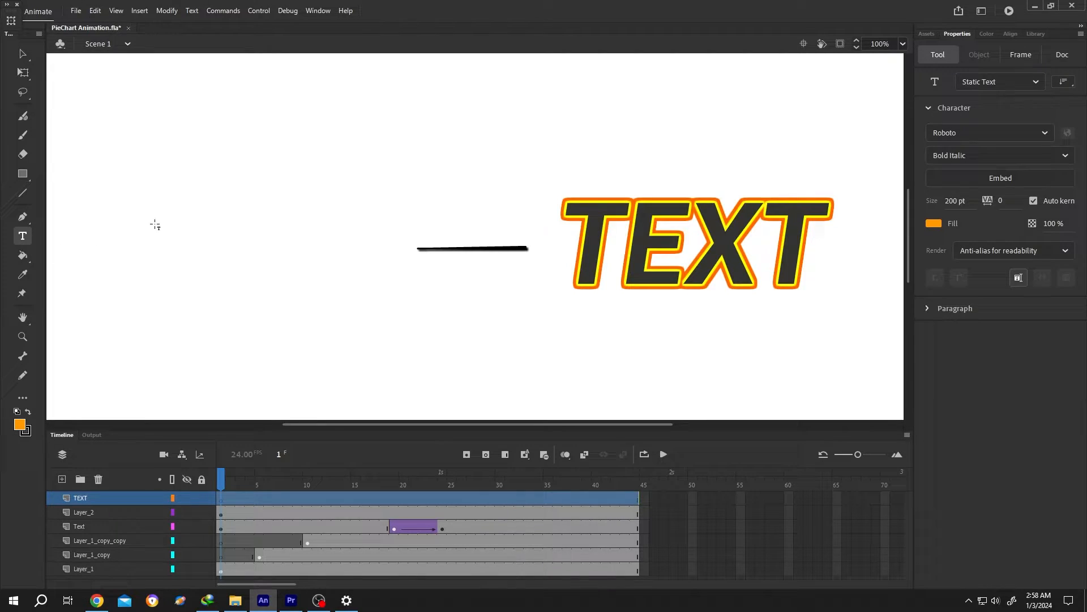
{"action": "left_click", "coordinate": [258, 156]}
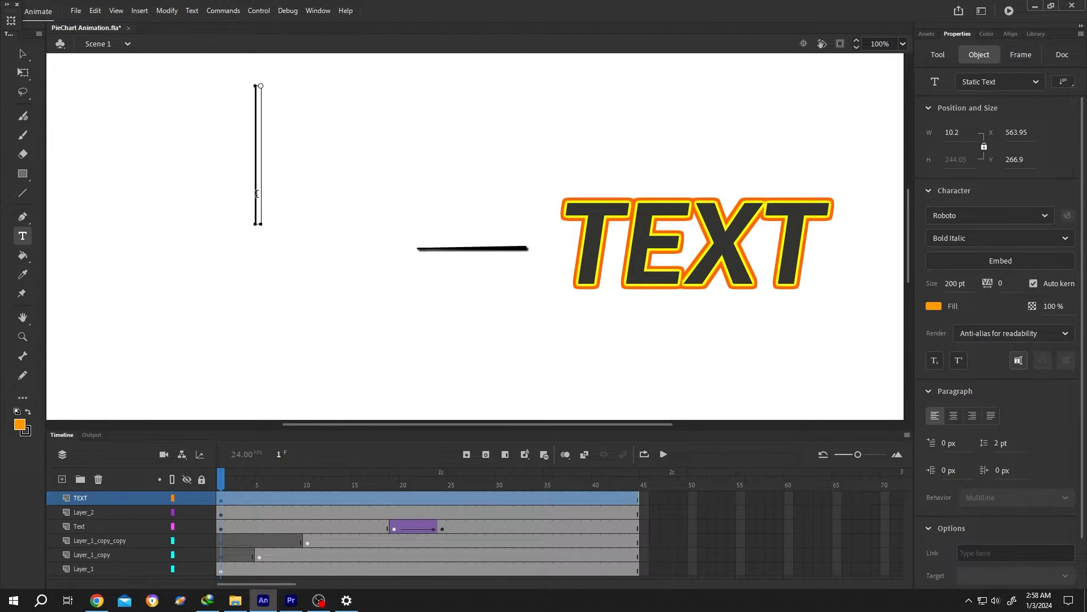
{"action": "type", "text": "SOURCE"}
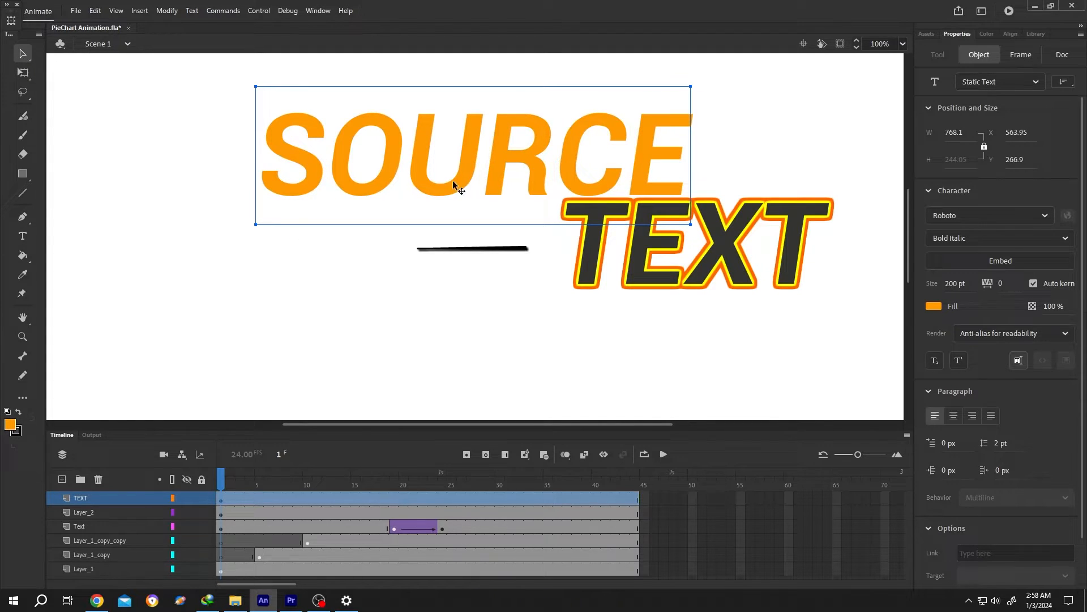
{"action": "mouse_move", "coordinate": [390, 106]}
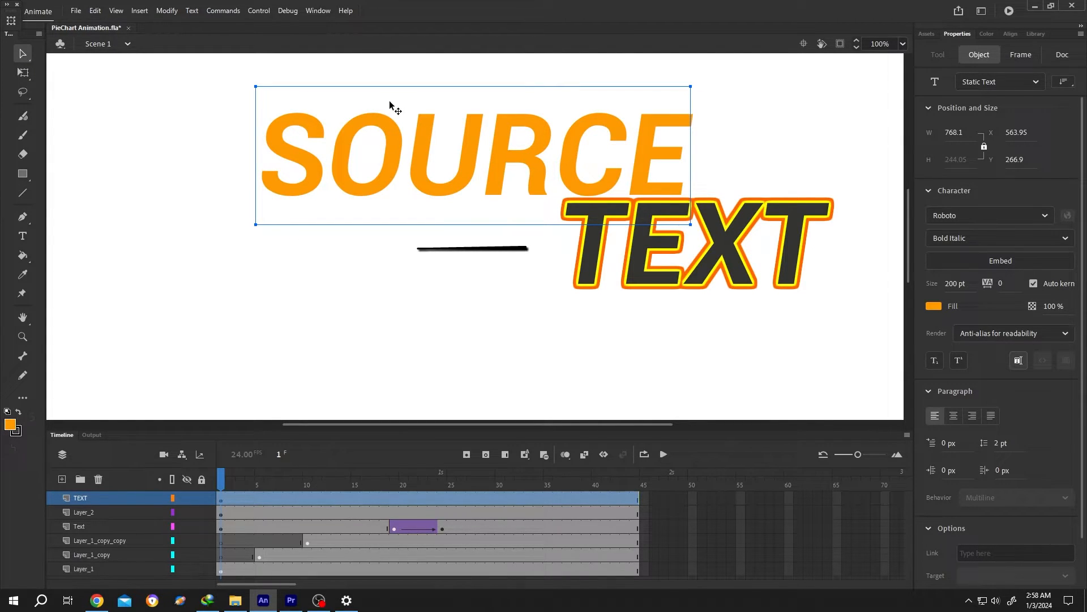
{"action": "mouse_move", "coordinate": [392, 105]}
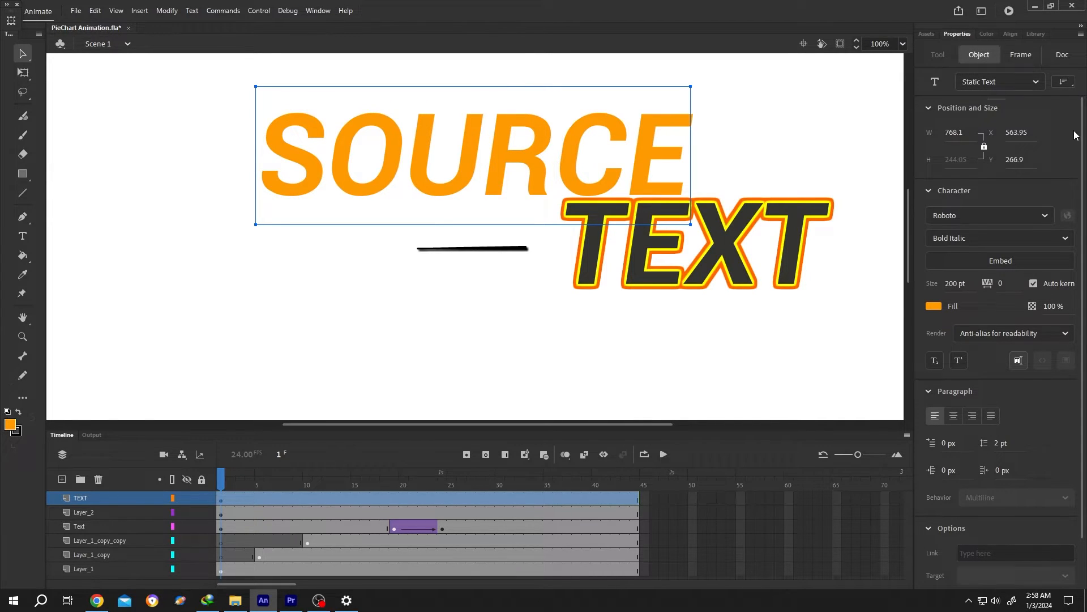
- Add a Drop Shadow filter to the orange SOURCE text from the Filters list
{"action": "scroll", "scroll_direction": "down", "scroll_amount": 3}
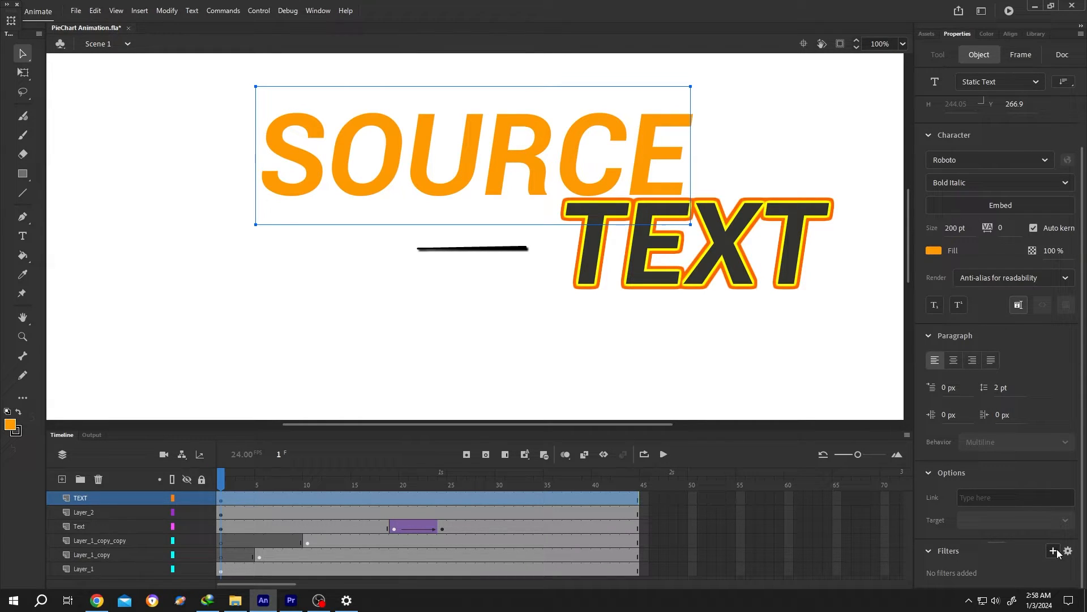
{"action": "left_click", "coordinate": [1053, 551]}
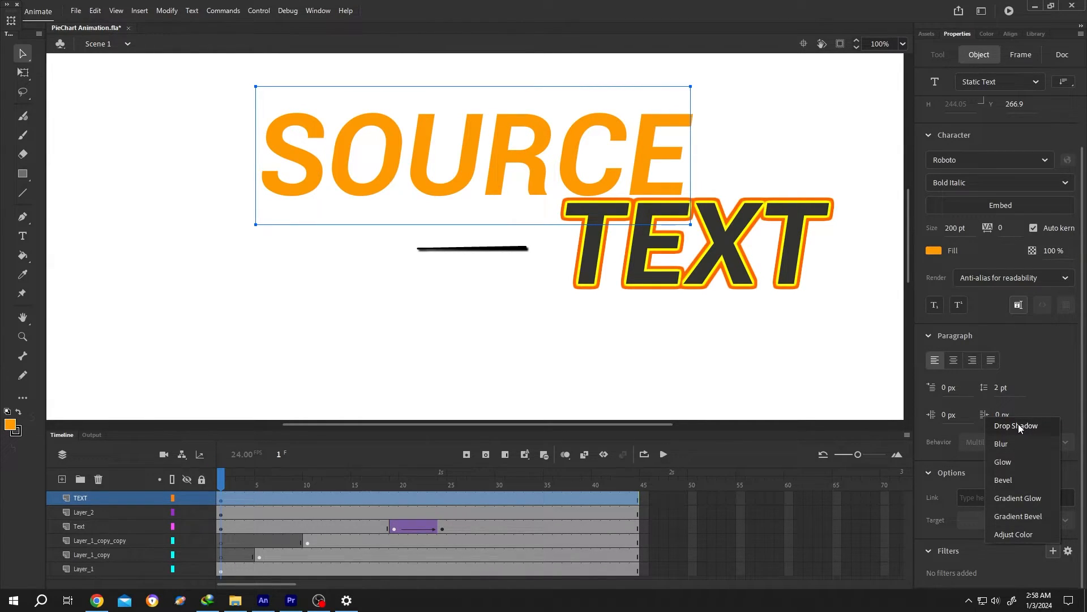
{"action": "left_click", "coordinate": [1017, 426]}
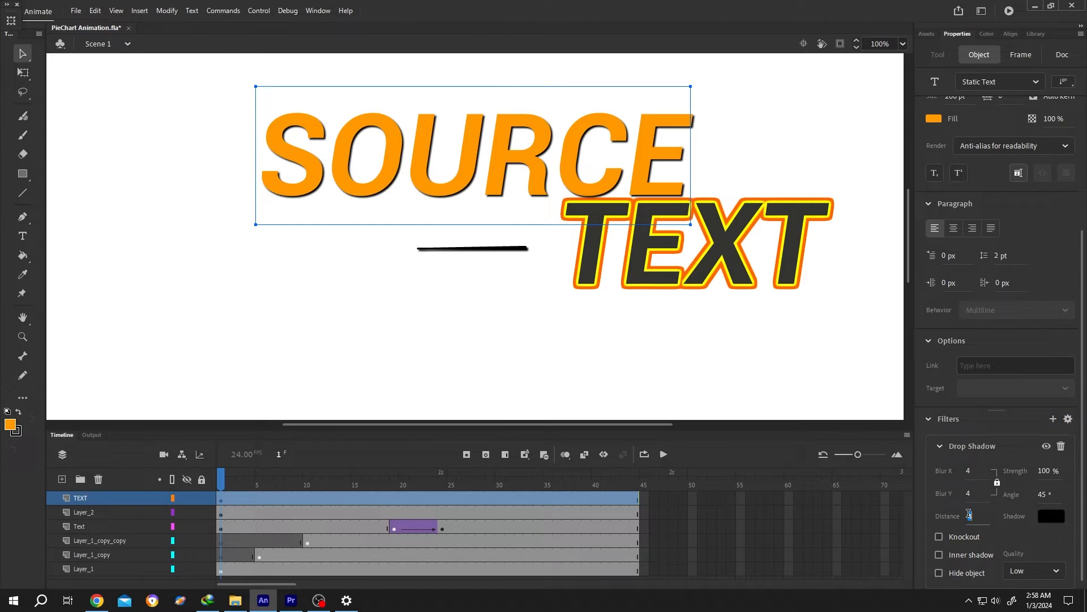
- Set the drop shadow distance to 0 and its blur to 14 to form an outline
{"action": "left_click", "coordinate": [1050, 515]}
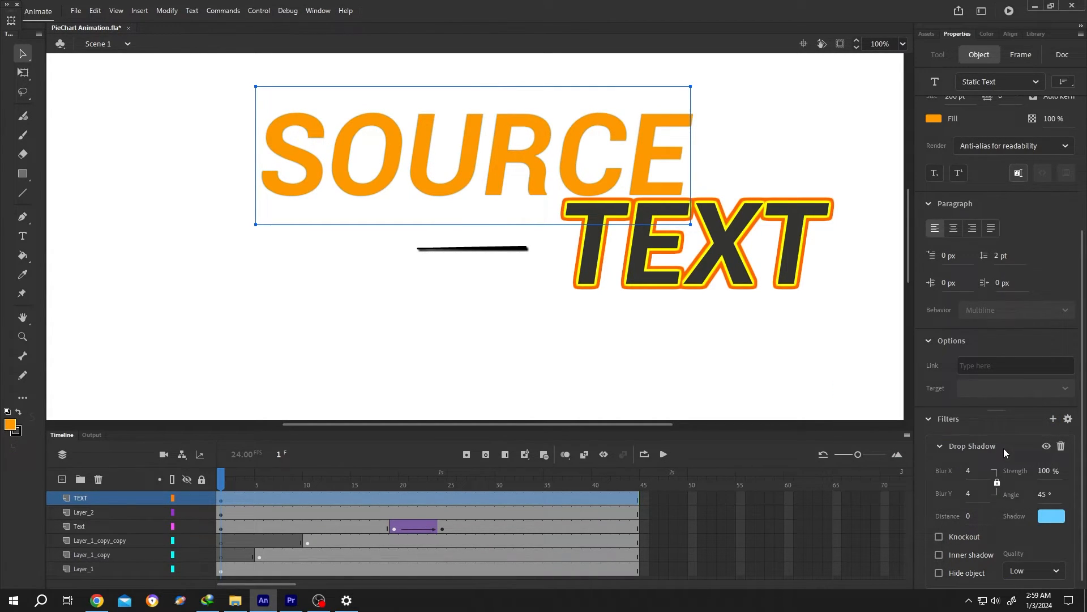
{"action": "triple_click", "coordinate": [1048, 470]}
{"action": "type", "text": "2000"}
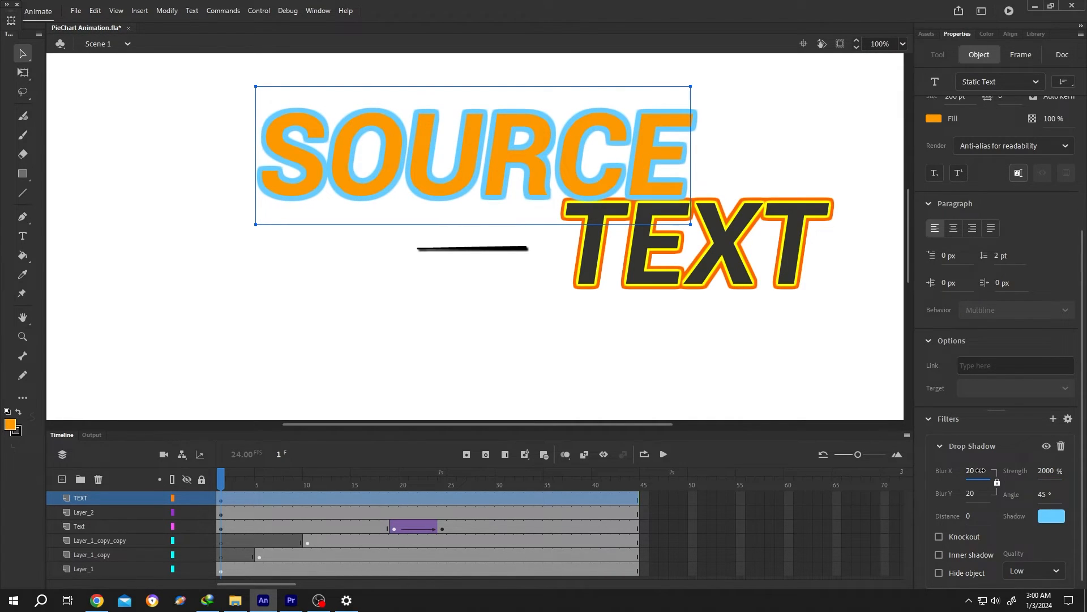
{"action": "type", "text": "14"}
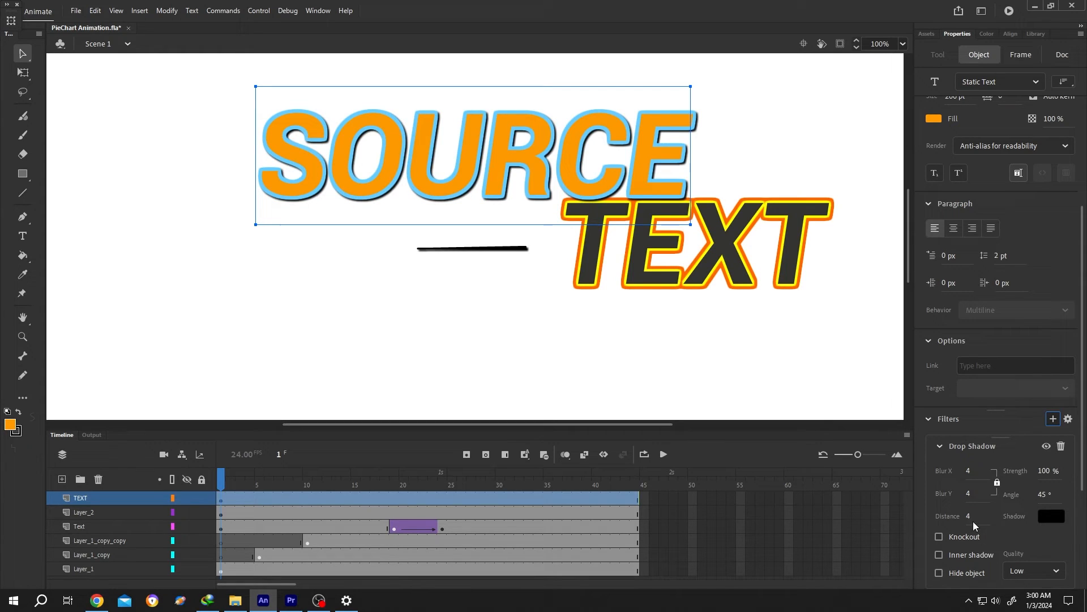
{"action": "left_click", "coordinate": [1062, 55]}
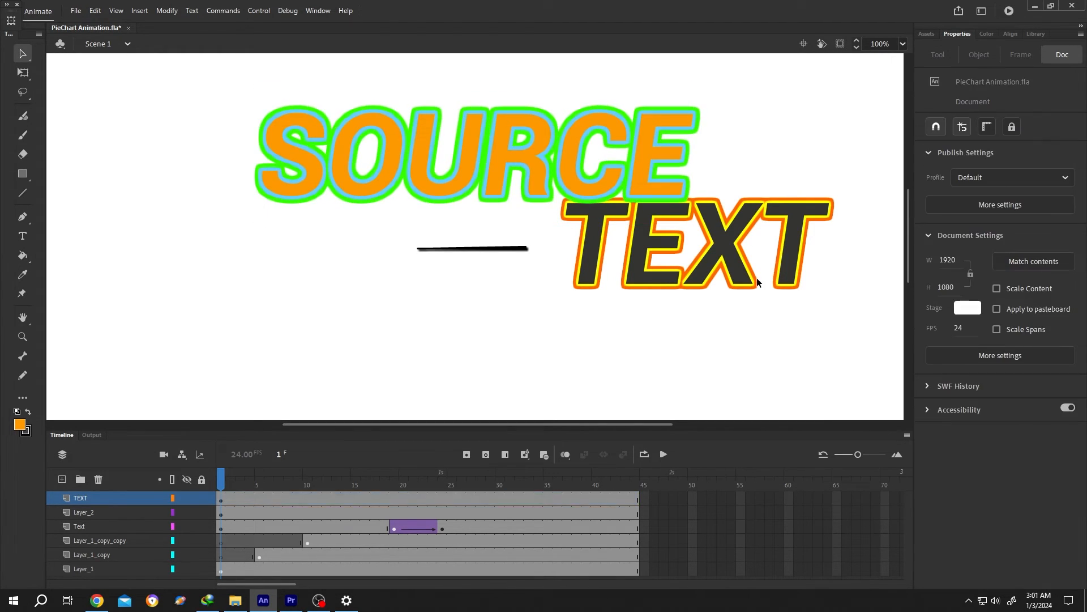